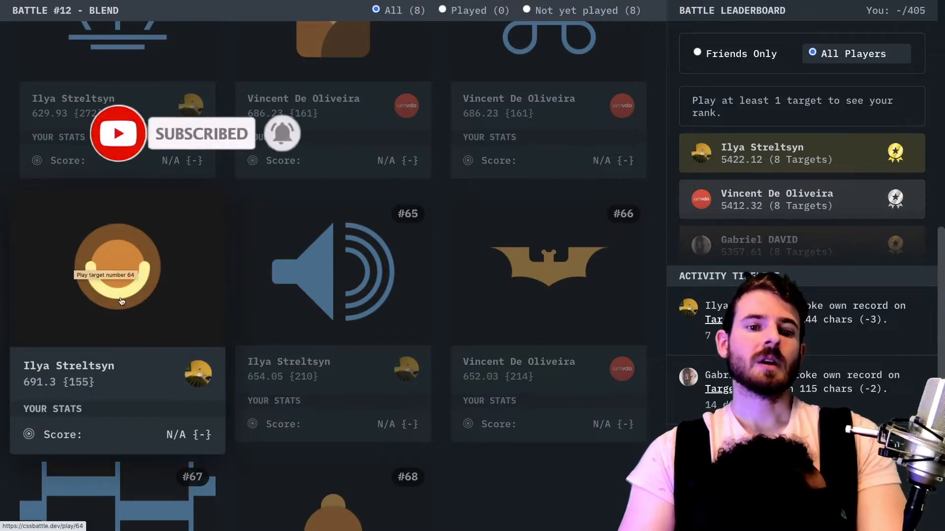
mouse_move(130, 236)
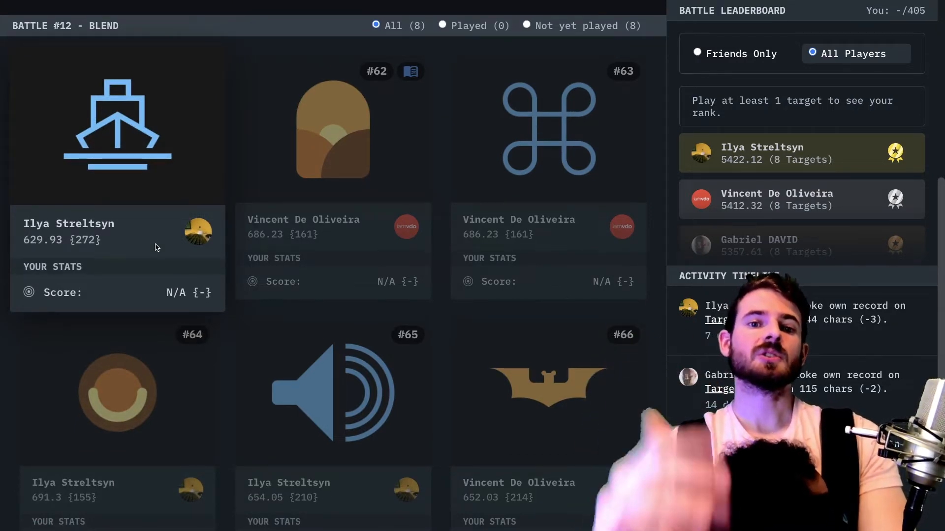
Step: Open target #64 Door Knob from the Battle #12 list
scroll("down", 3)
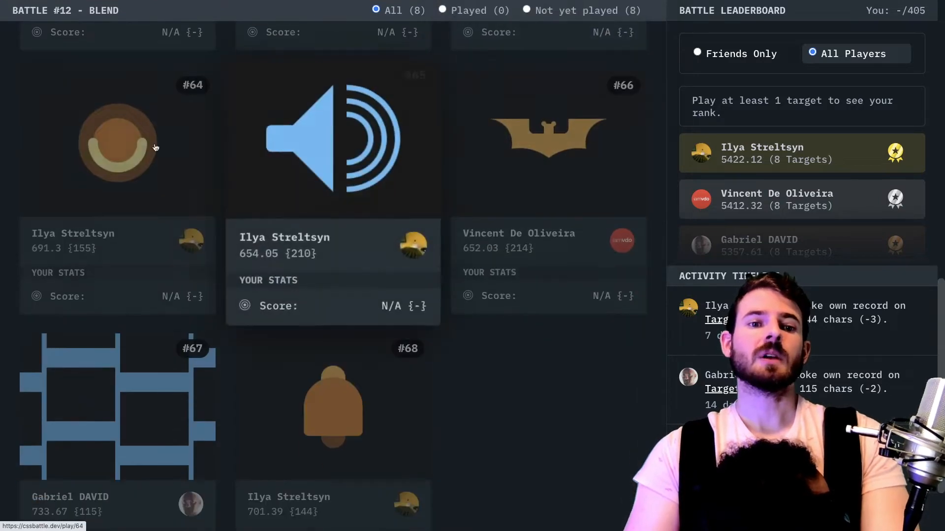
mouse_move(136, 134)
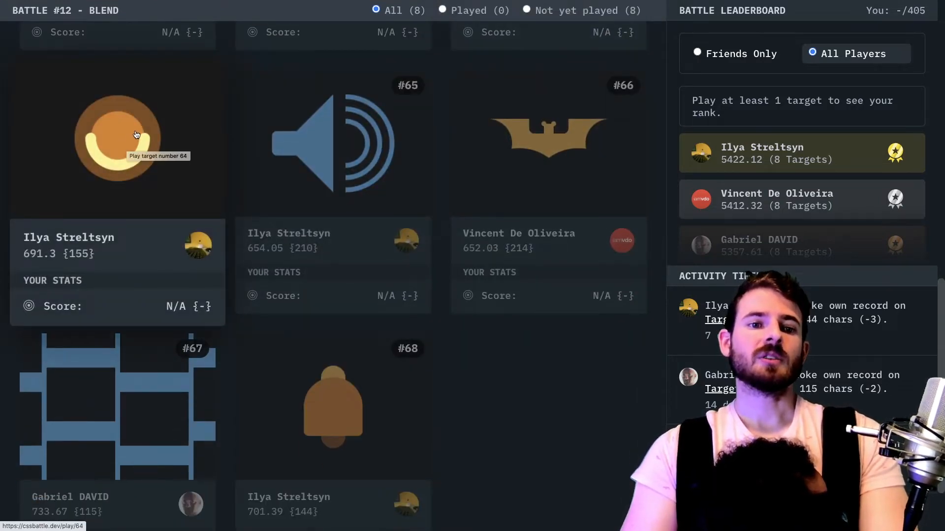
left_click(117, 138)
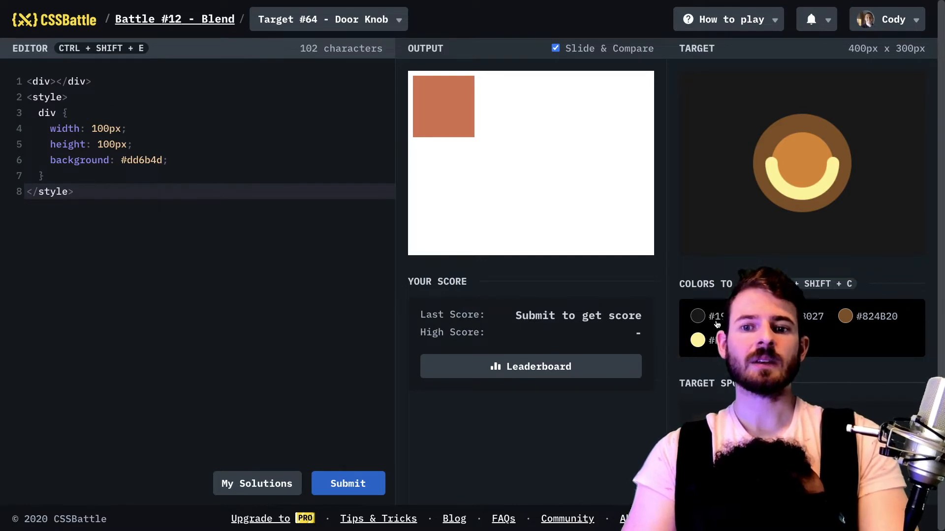
Step: Give body a #191919 background and name the div class background-circle
type("body")
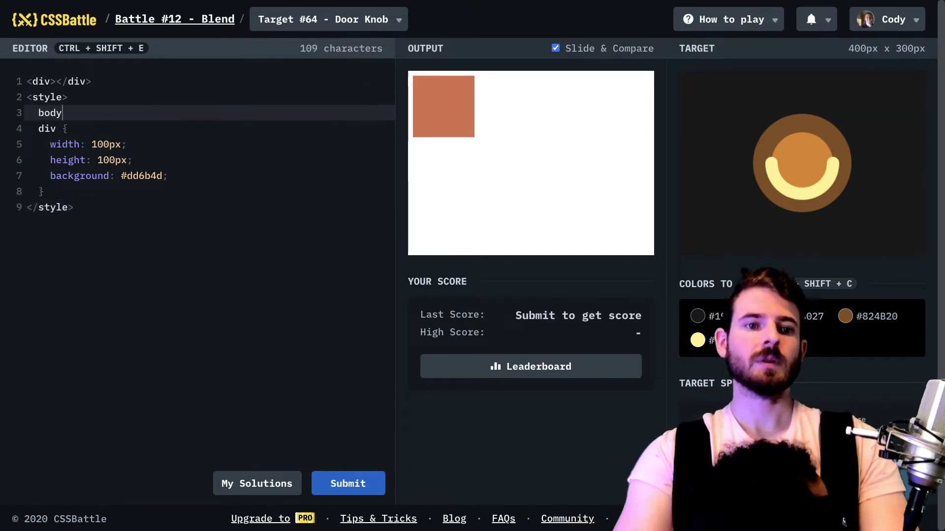
type("backround: #191919;")
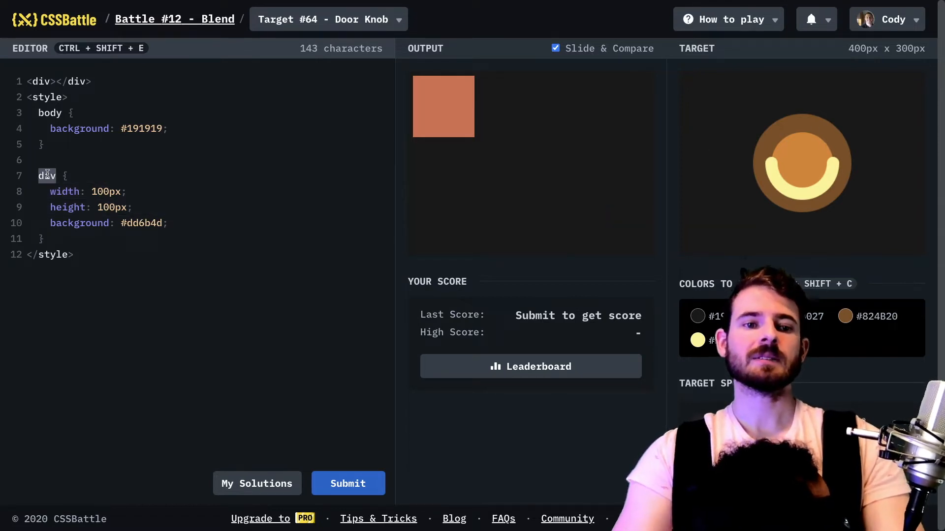
type("class=\"background-circle")
type(".background-circle")
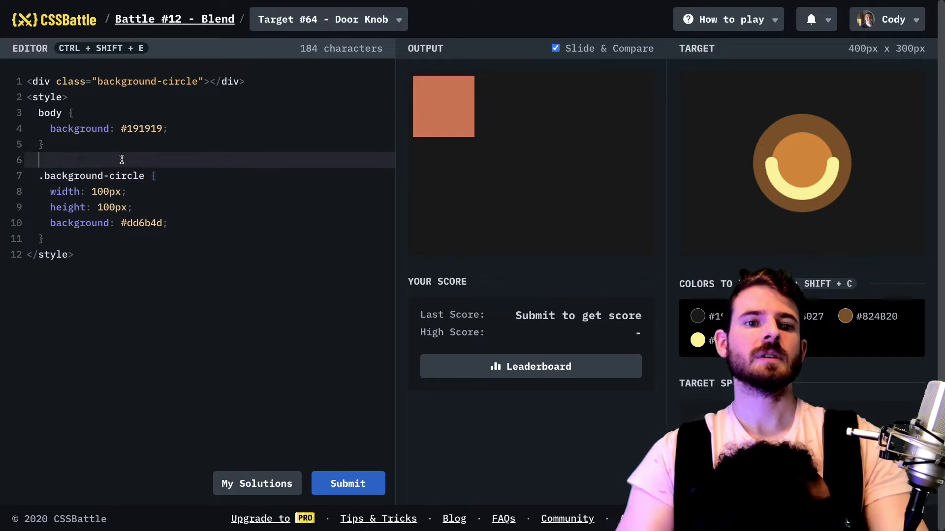
key("Enter")
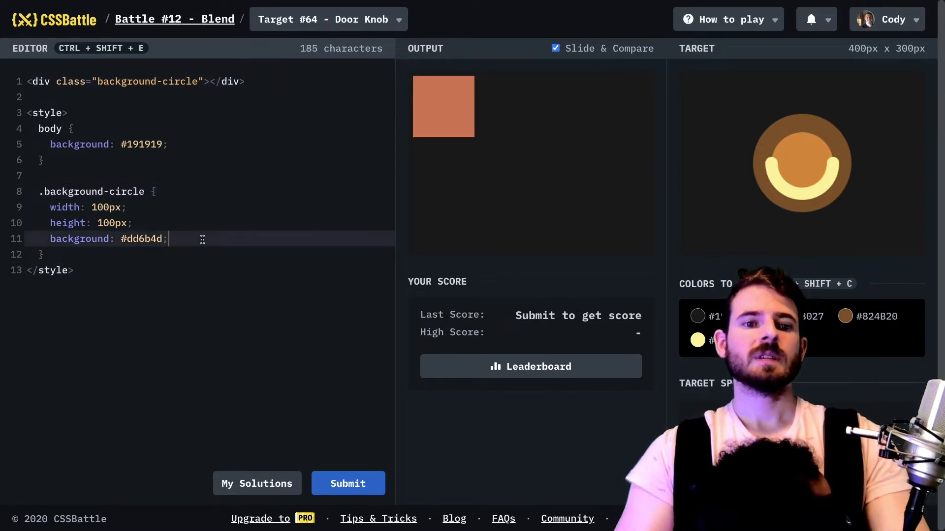
Step: Make the div a 160px #824B20 circle (border-radius 50%) centred with flex
type("border-radius:")
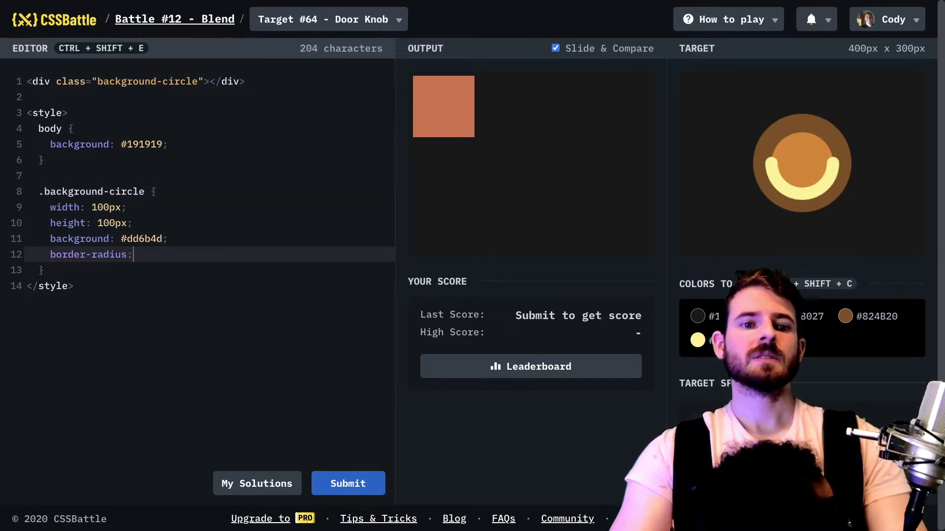
type("50%;")
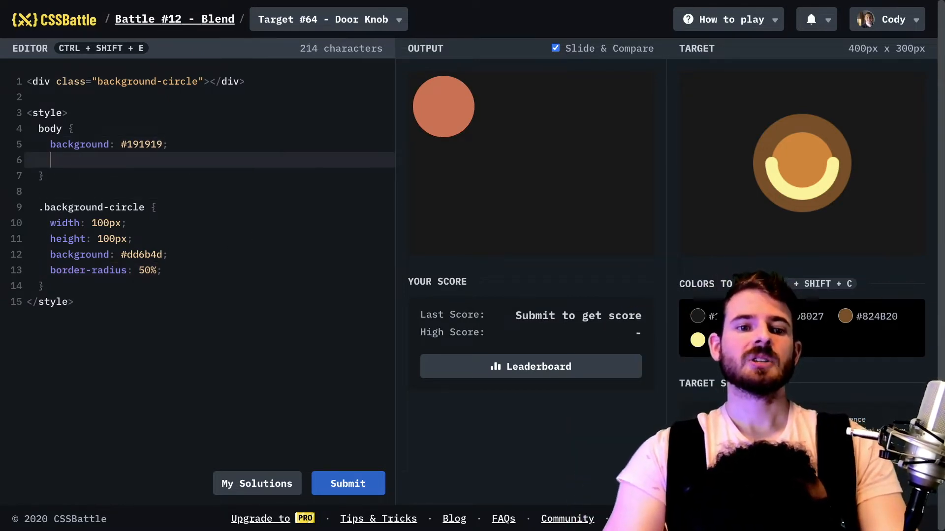
type("display:")
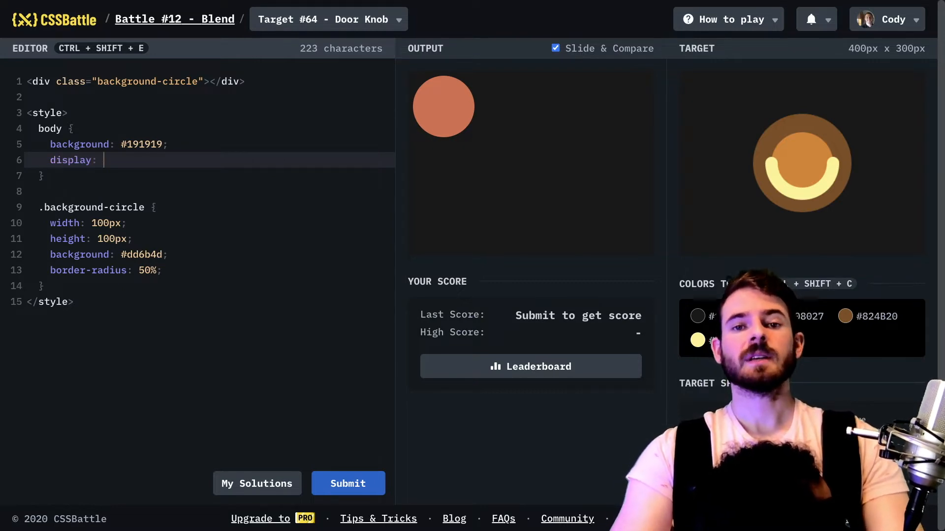
type("flex;")
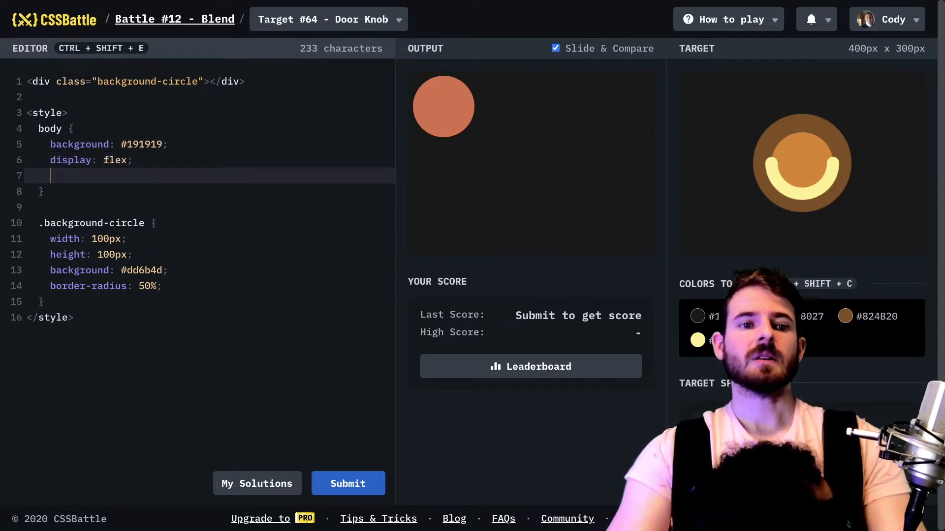
type("justify-content: center;")
type("align-items: center;")
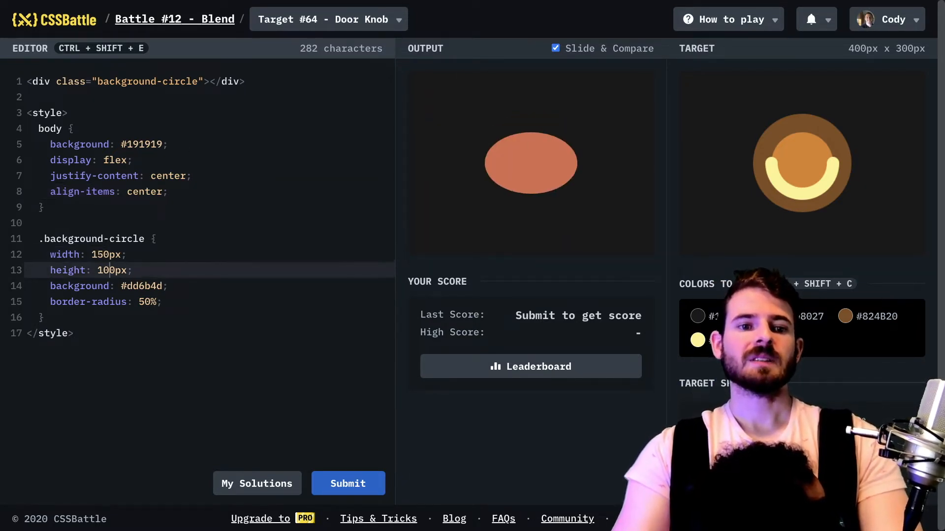
type("150px")
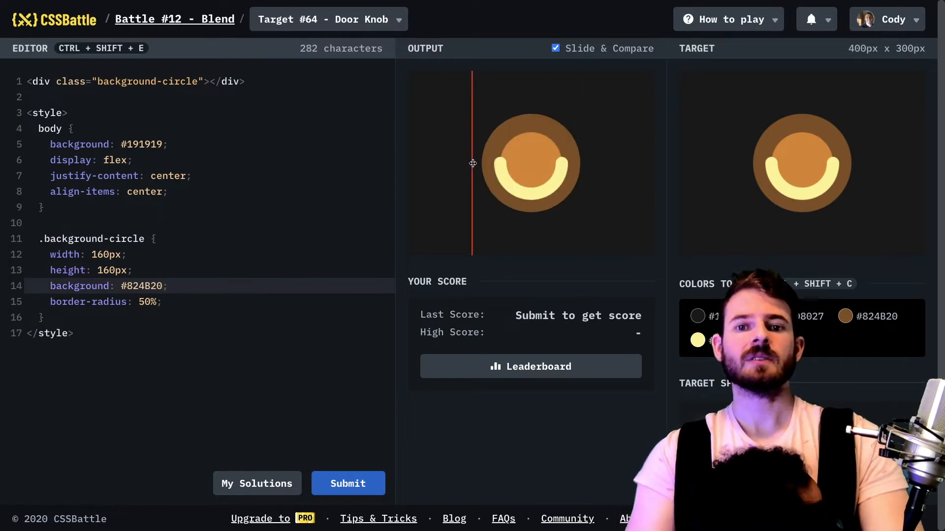
Step: Add a foreground-circle div: 100px, #E08027, border-radius 50%
left_click_drag(471, 163, 573, 159)
type("<div class=\"foreground-circle\"></div>")
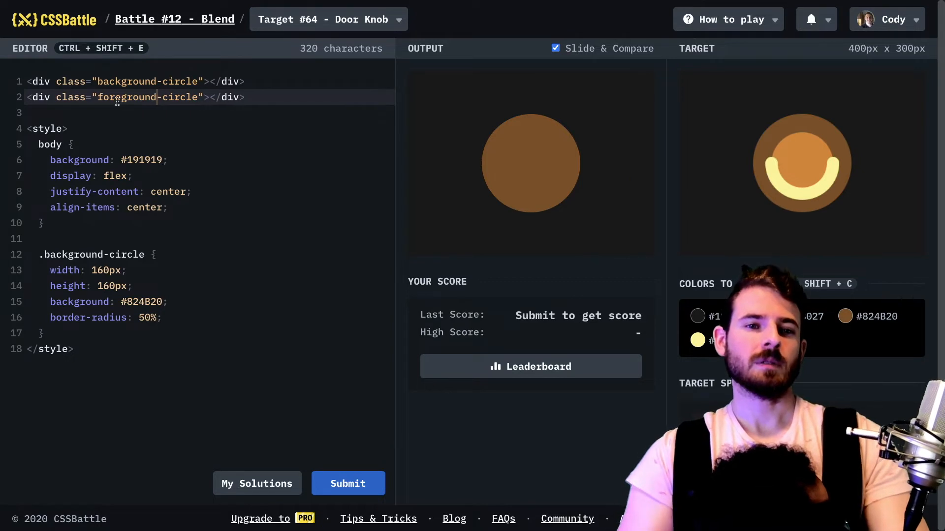
double_click(127, 97)
type(".foreground-circle {")
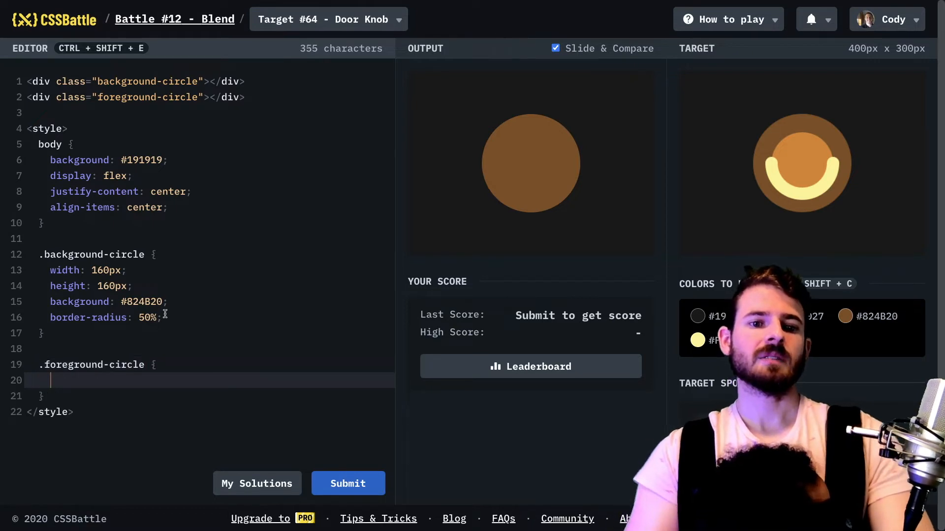
type("width: 160px;")
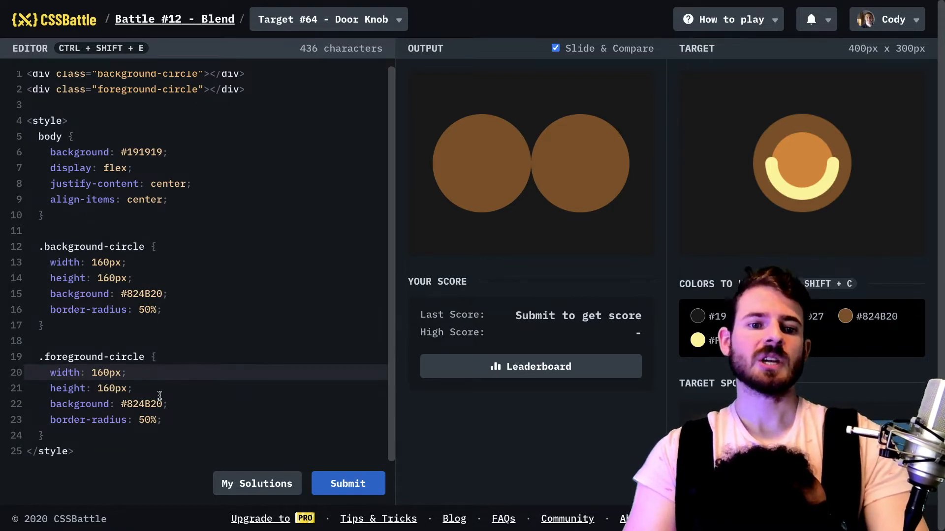
type("E08027")
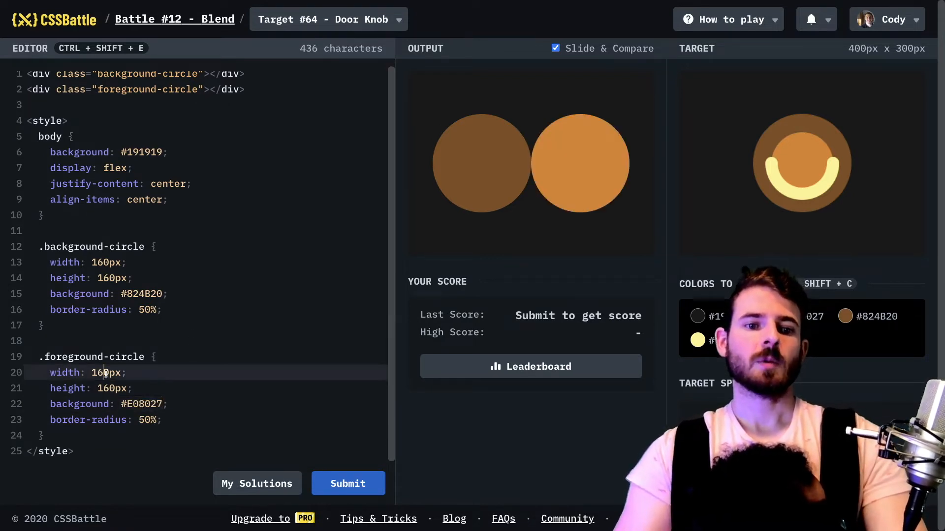
type("100px")
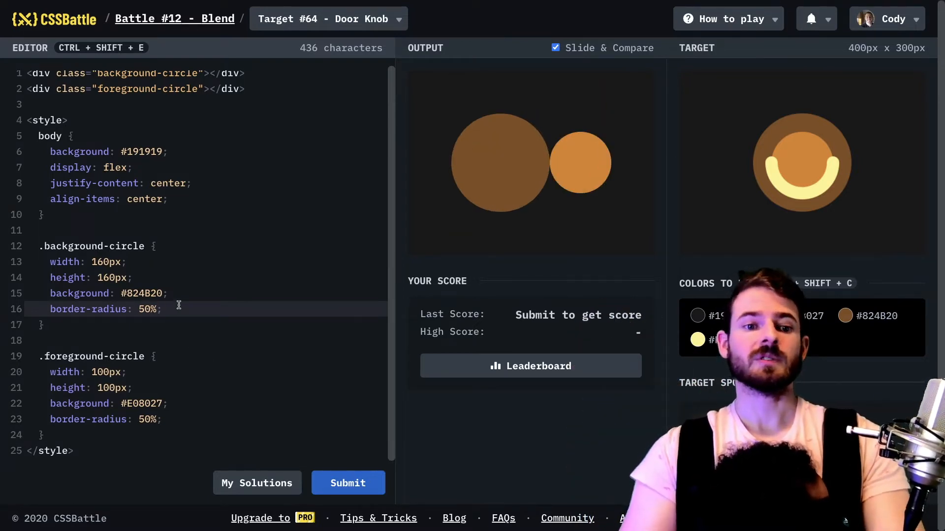
Step: Give both circles position: absolute so they stack centred
type("position:")
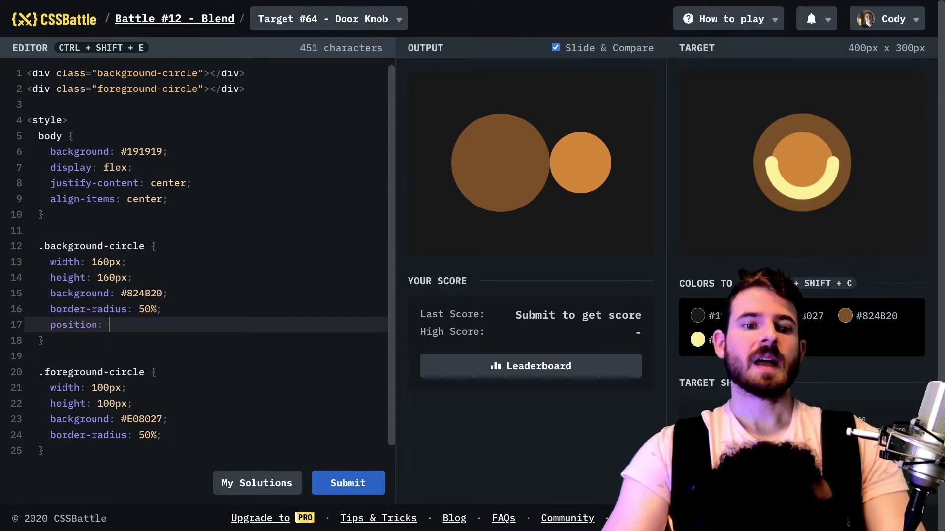
type("absolute;")
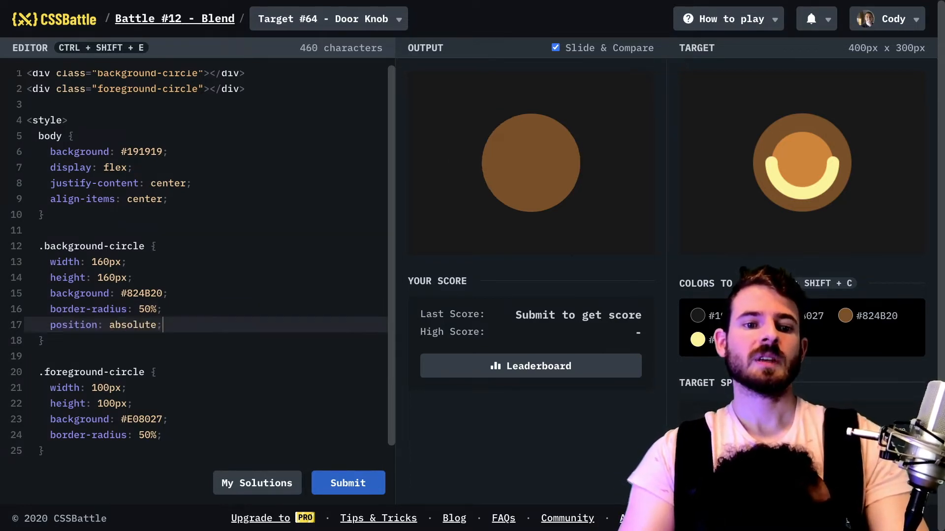
type("position: absolute;")
type("<div class=\"yellow-line\"></div>")
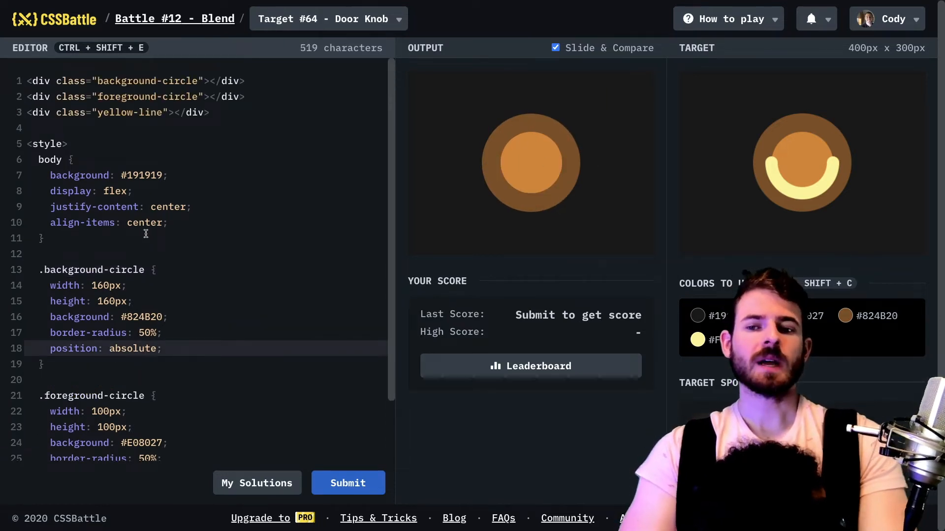
Step: Start a .yellow-line rule reusing the circle properties, 80px with #FFF58F
scroll("down", 3)
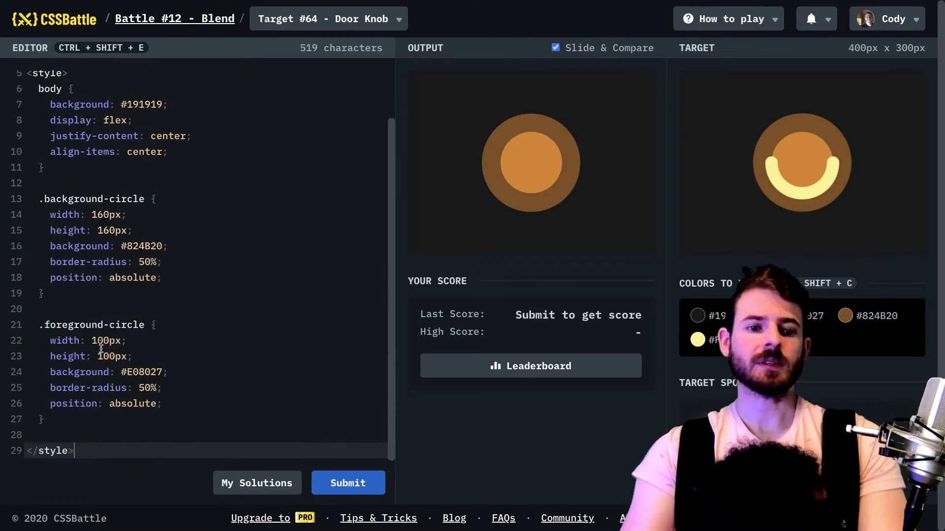
type(".y")
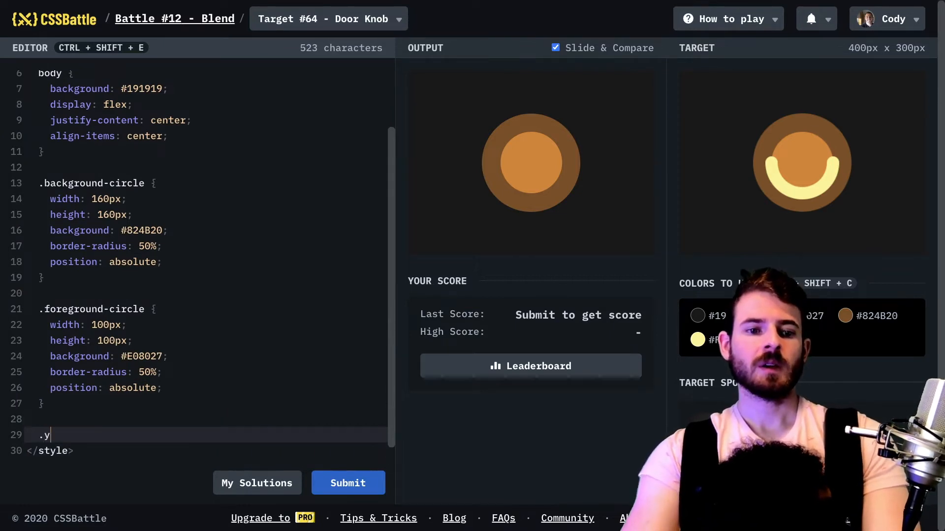
type("ellow-line")
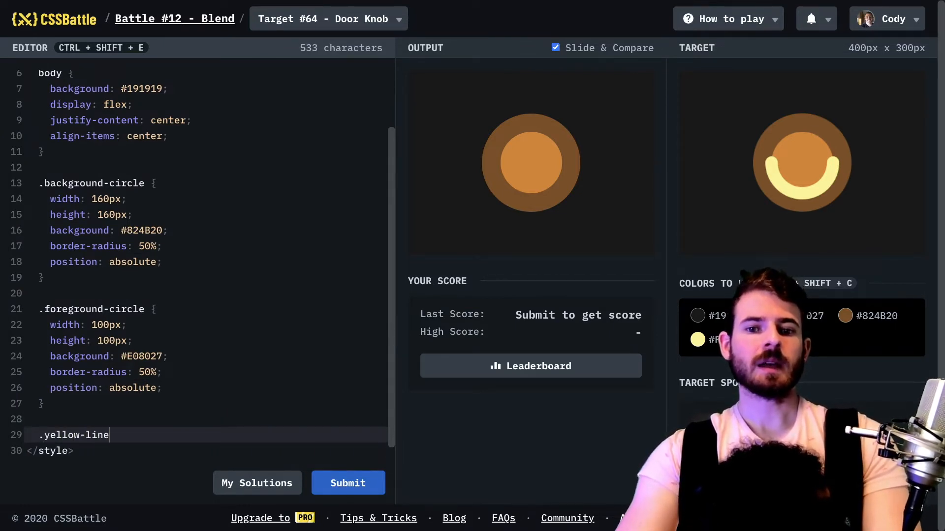
type("{")
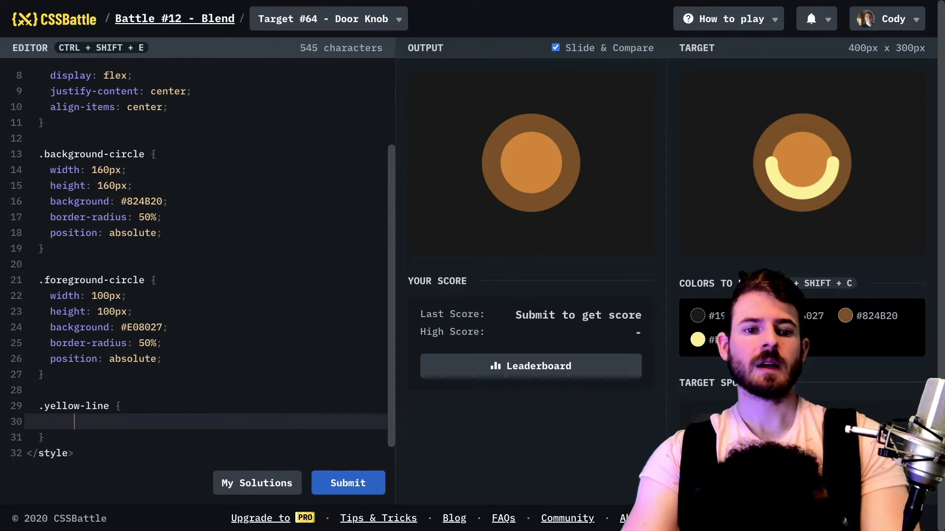
left_click_drag(127, 297, 157, 359)
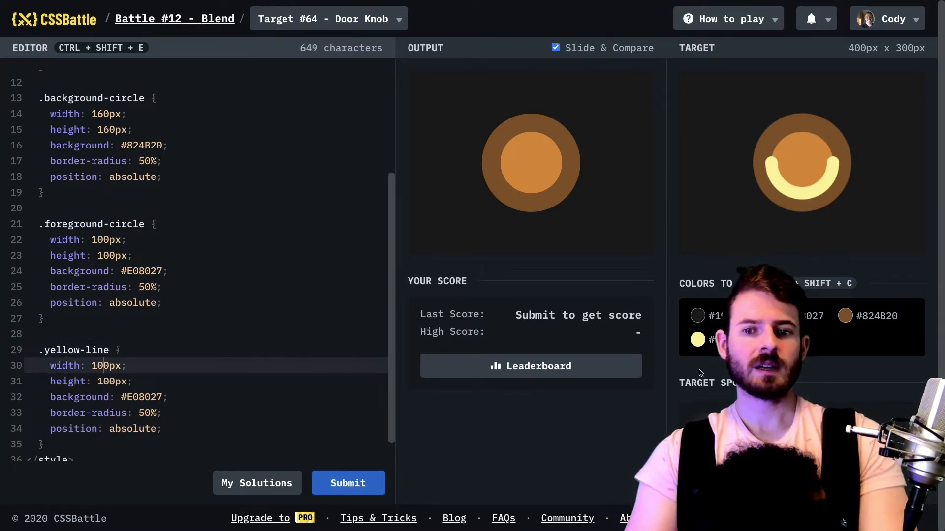
type("#FFF58F")
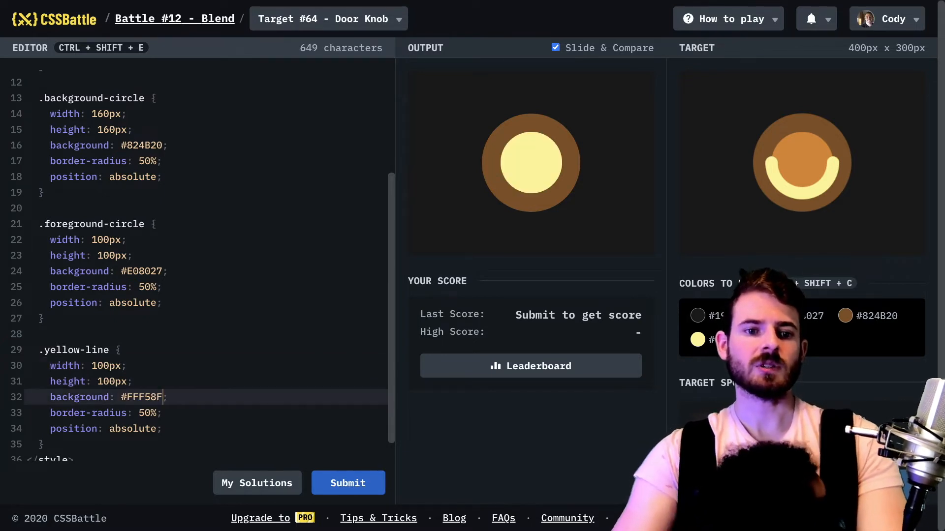
type("white")
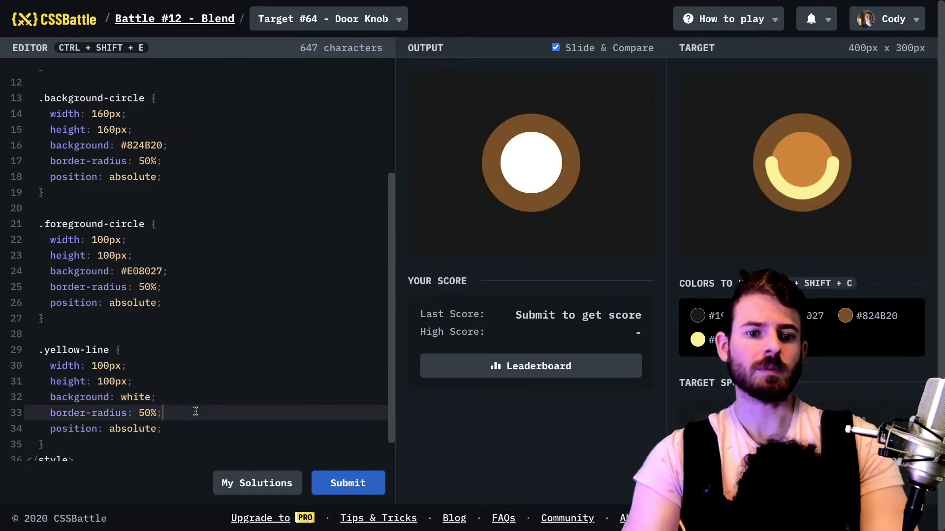
Step: Give it a solid black border with bottom and right border-color #FFF58F
type("border:")
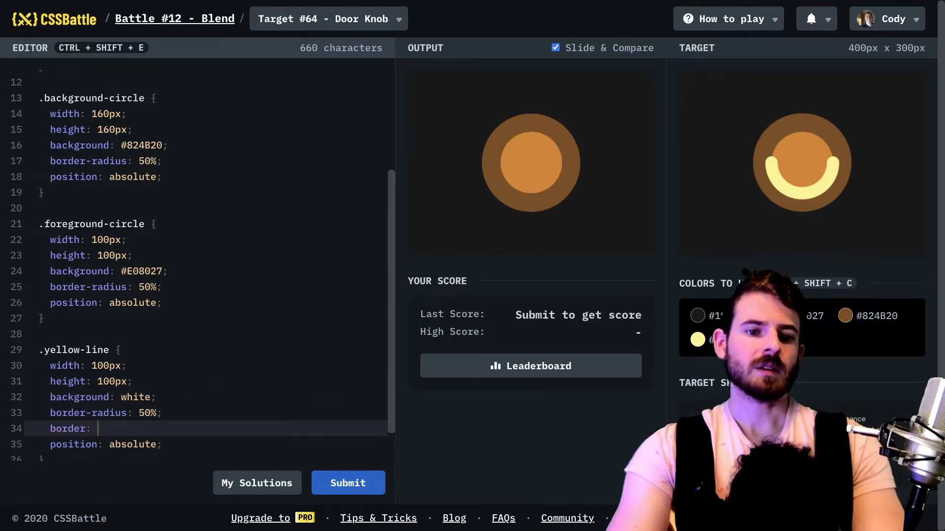
type("10px solid black;")
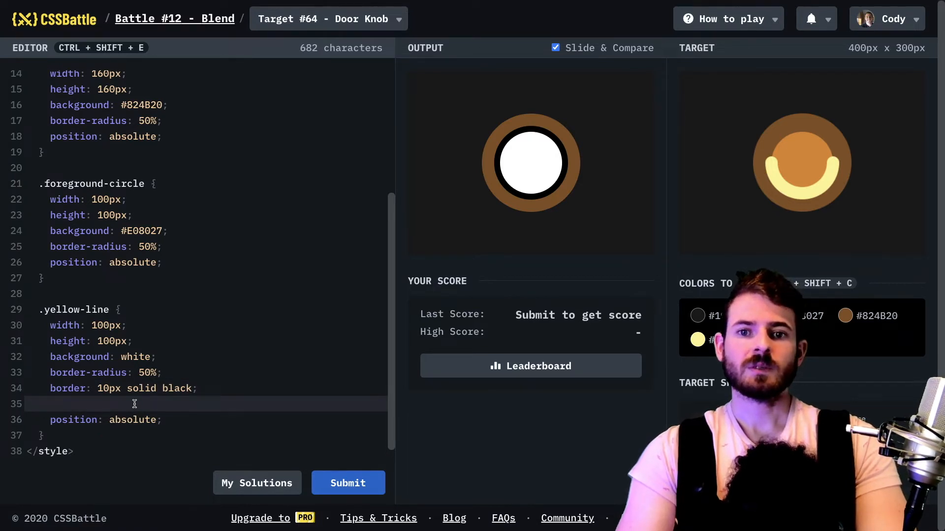
type("border-top-color: green")
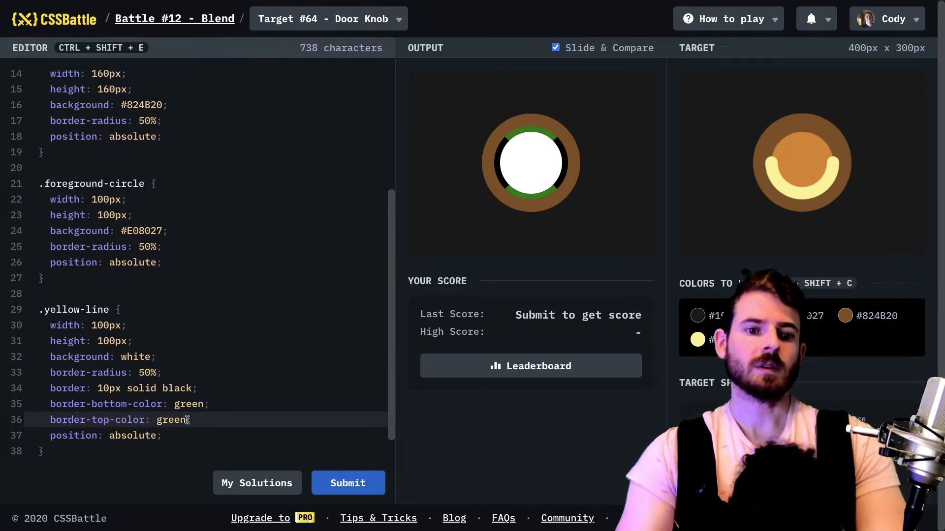
type("red")
left_click(207, 389)
type("8")
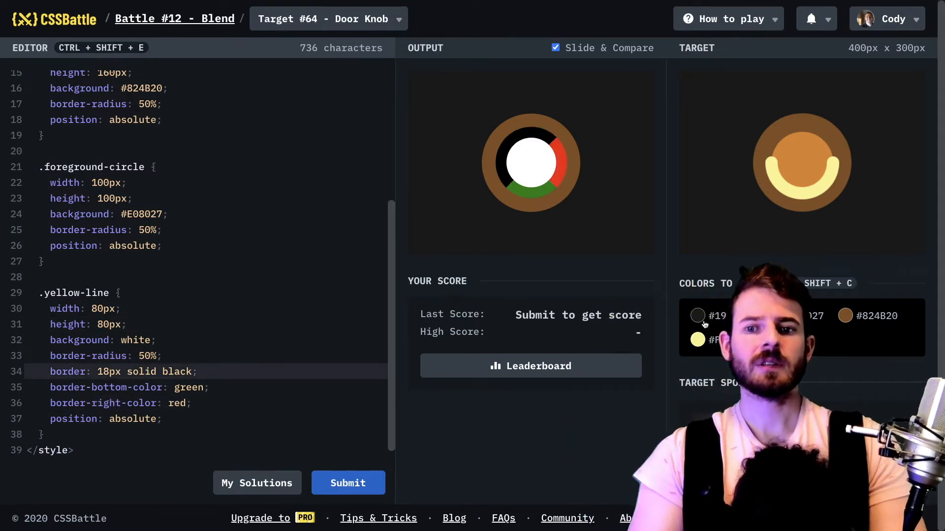
double_click(176, 372)
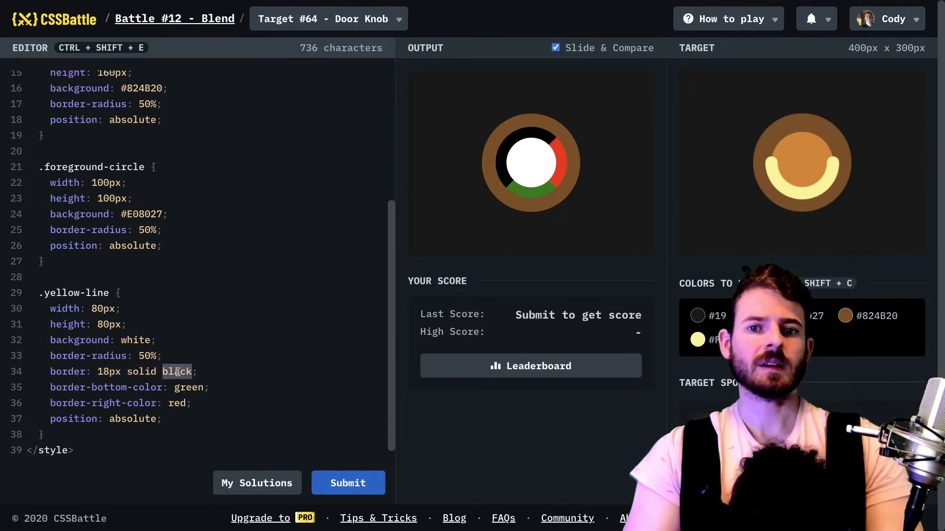
type("#FFF58F")
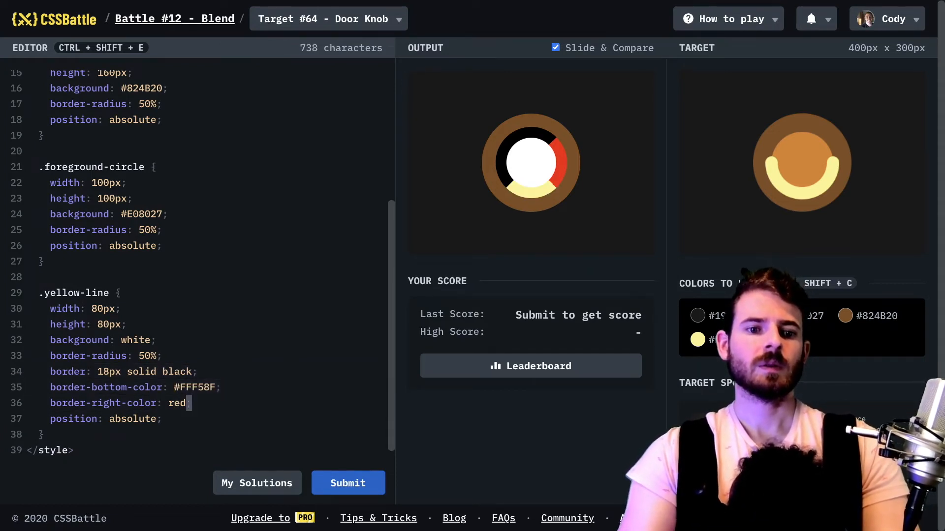
type("#FFF58F")
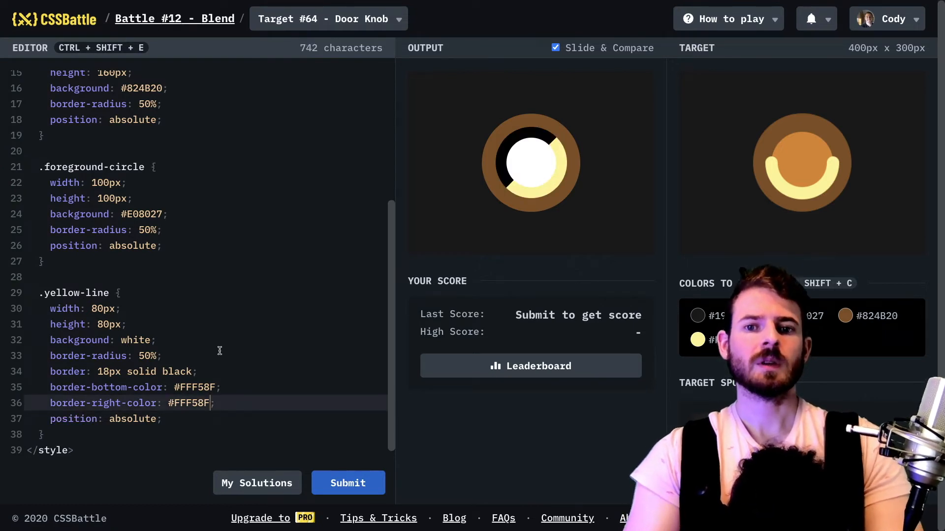
Step: Rotate the ring 45deg so the yellow halves form the lower arc
type("tran")
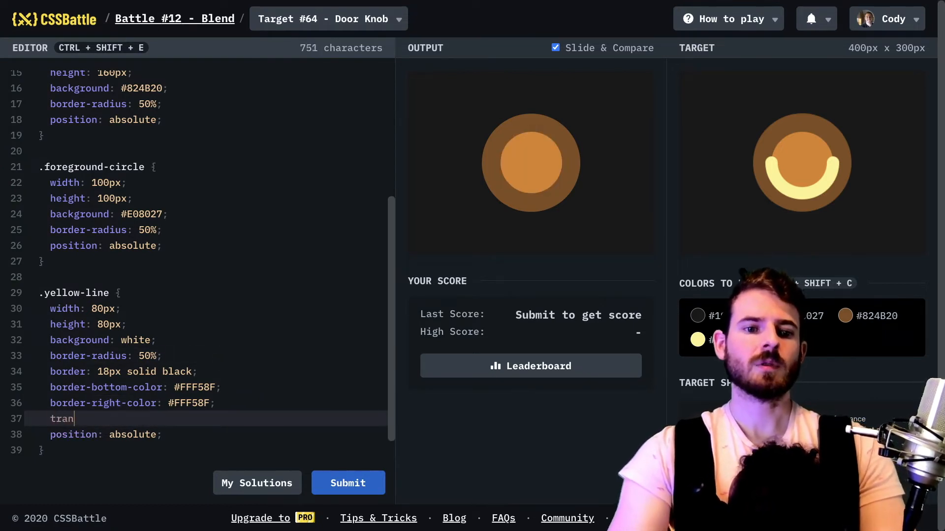
type("sform: rotate(")
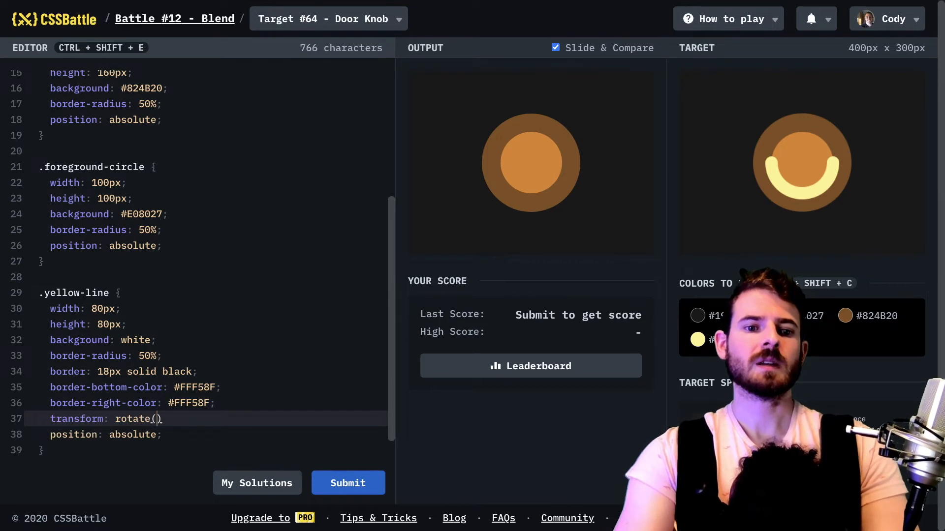
type("45deg")
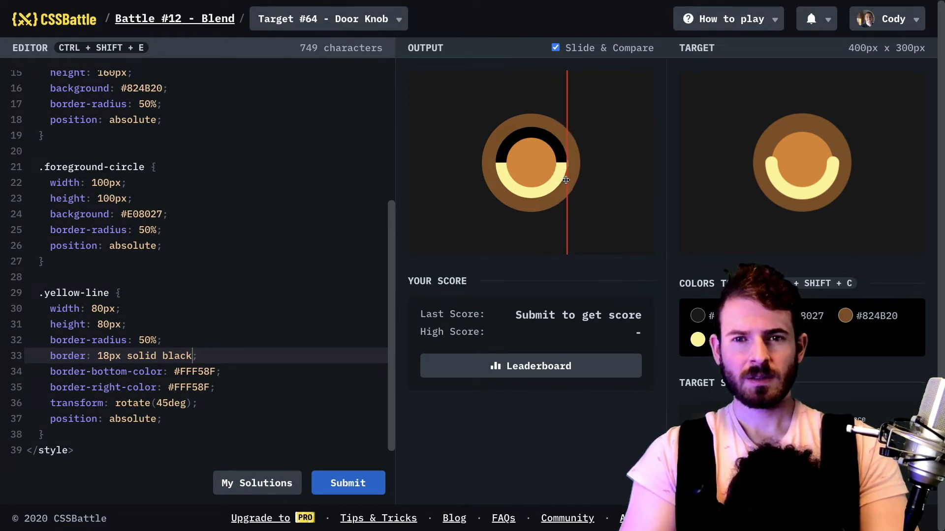
Step: Change the border to 20px solid rgba(0,0,0,0) and check the arc against the target
type("rgba(0,0,0,0")
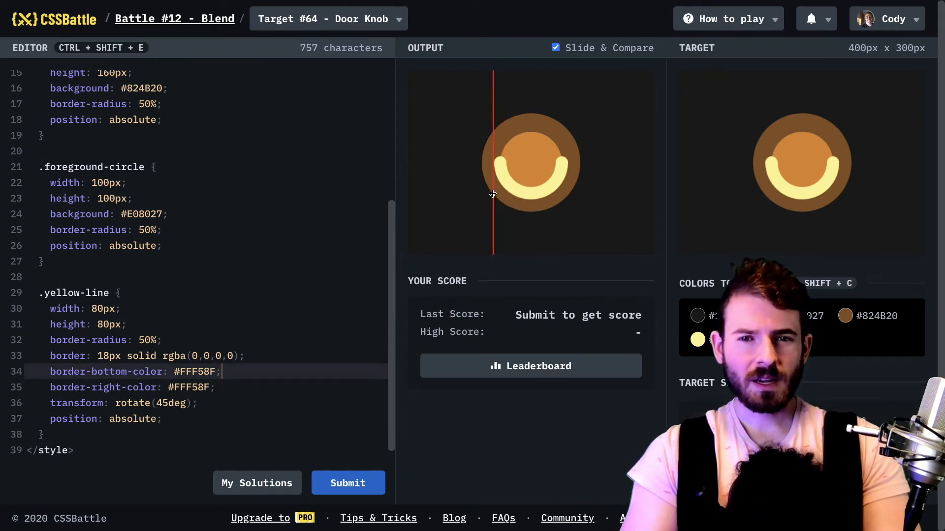
left_click_drag(493, 194, 555, 210)
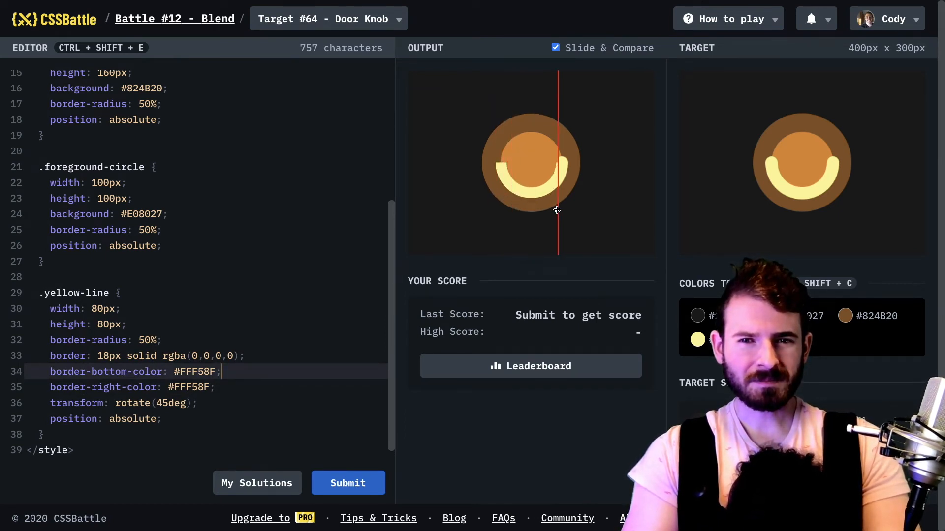
left_click_drag(557, 209, 517, 210)
type("20")
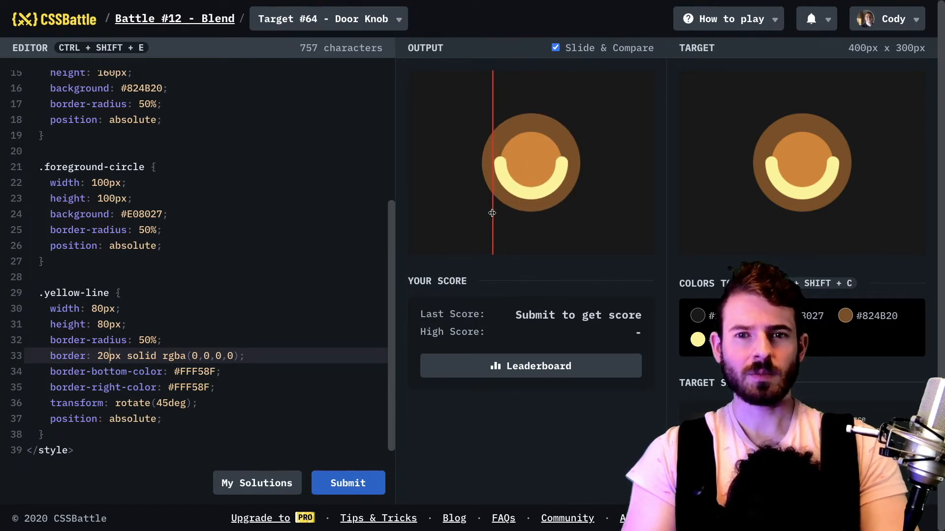
left_click_drag(491, 213, 499, 165)
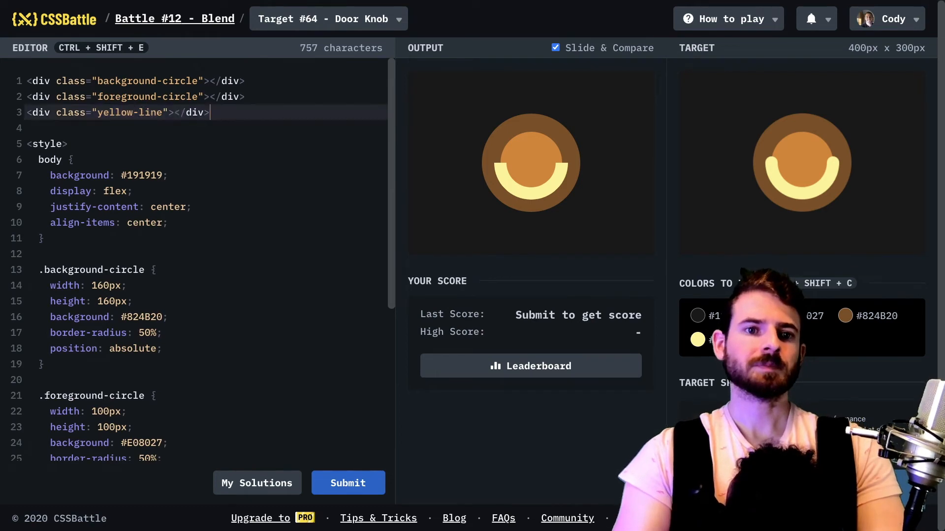
Step: Add a .left-cap div styled 20px round with background #FFF58F
type("<div class=\"left-ca-line\"></div>")
type(".left-cap {")
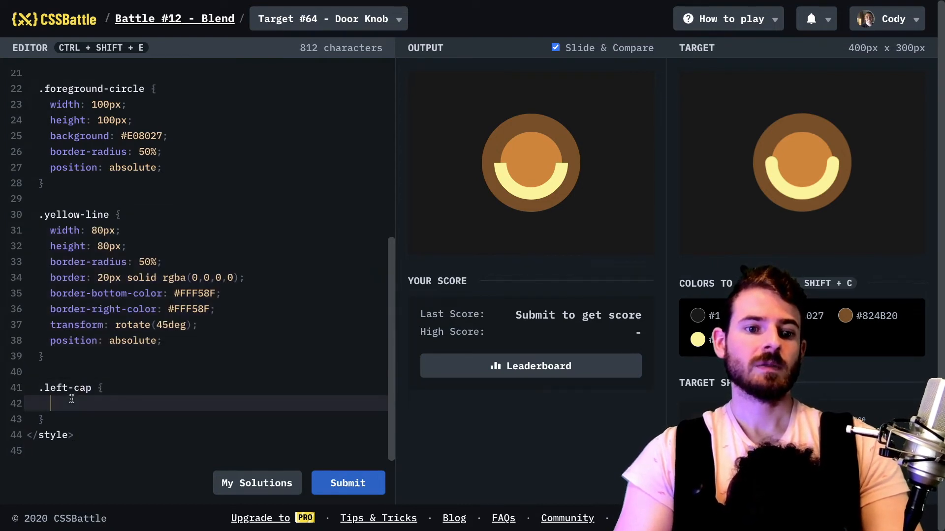
type("width: 80px;")
type("border-radius: 50%;")
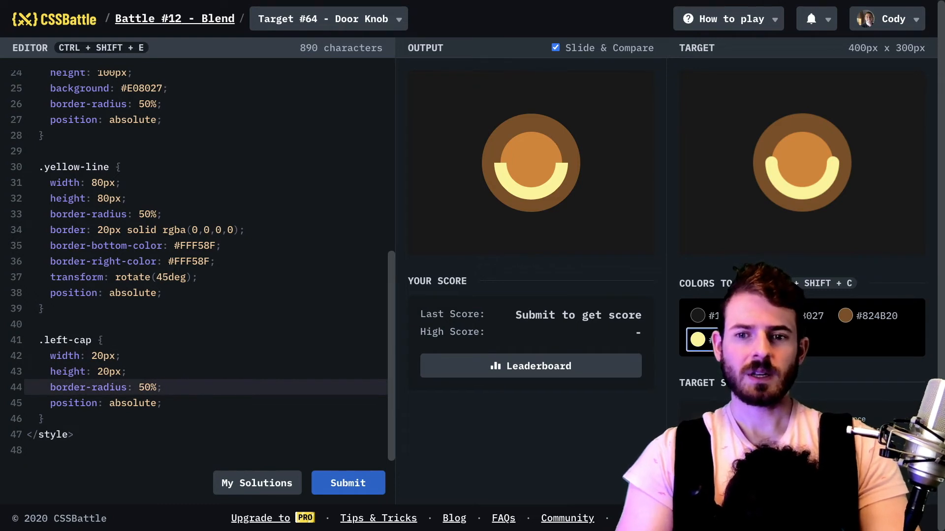
type("background: #FFF58F;")
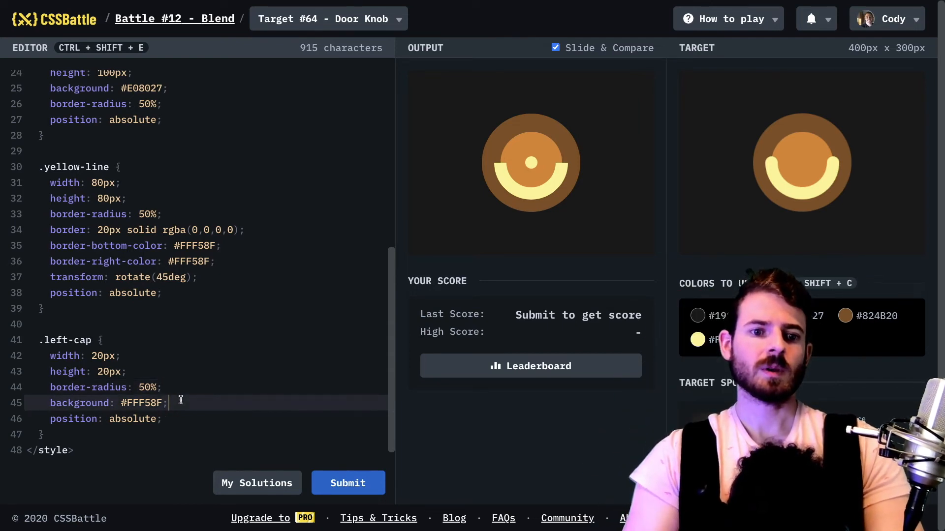
Step: Position the cap absolutely at left 140px near the arc's left end
type("left: -")
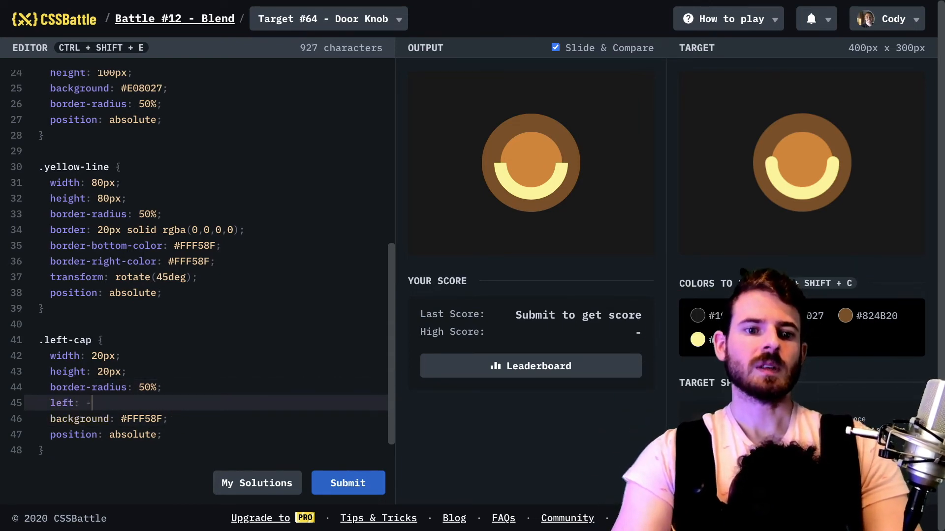
type("100px;")
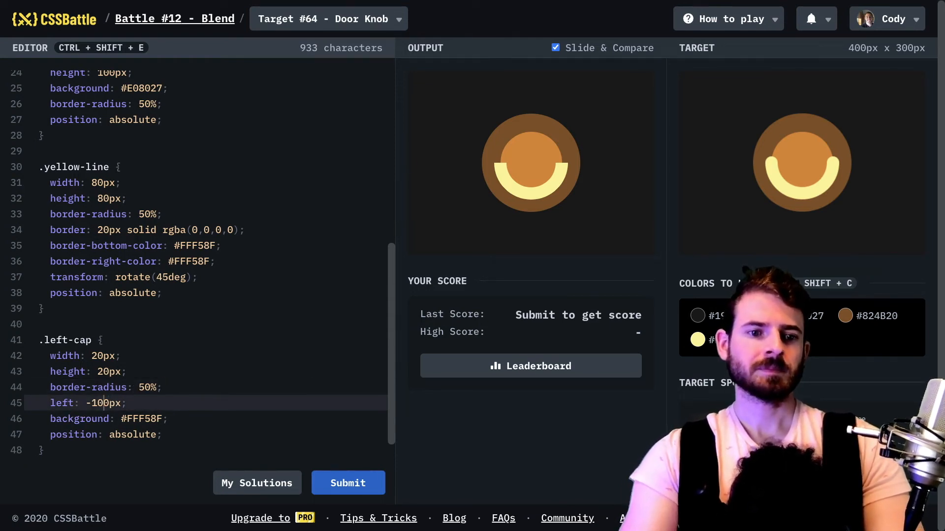
type("0px")
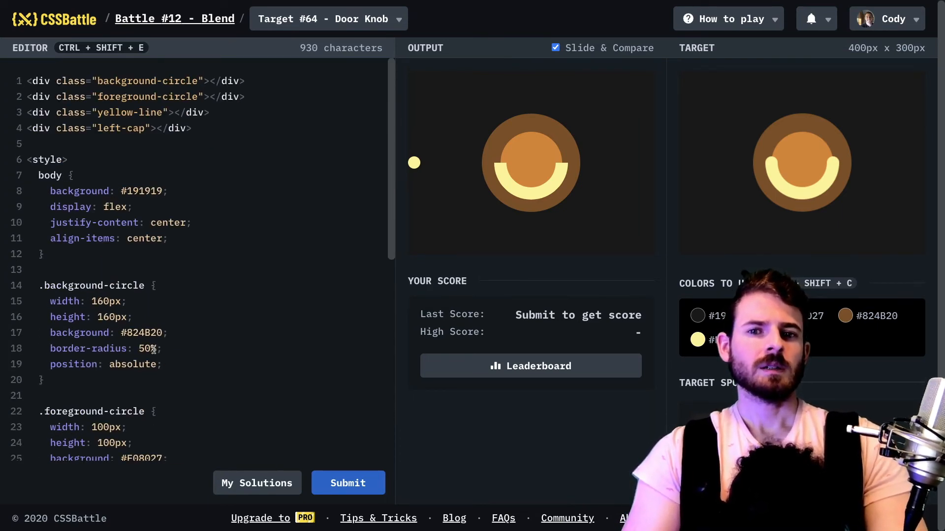
scroll("down", 3)
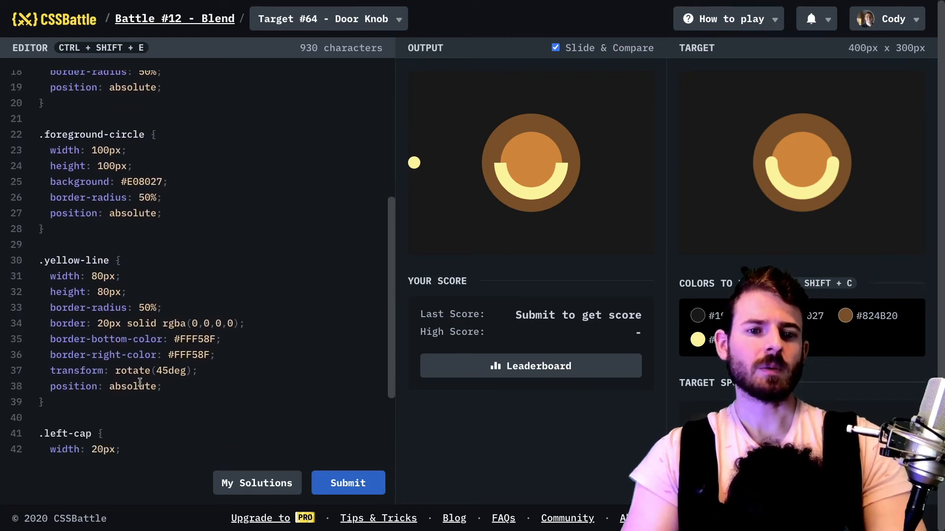
scroll("down", 3)
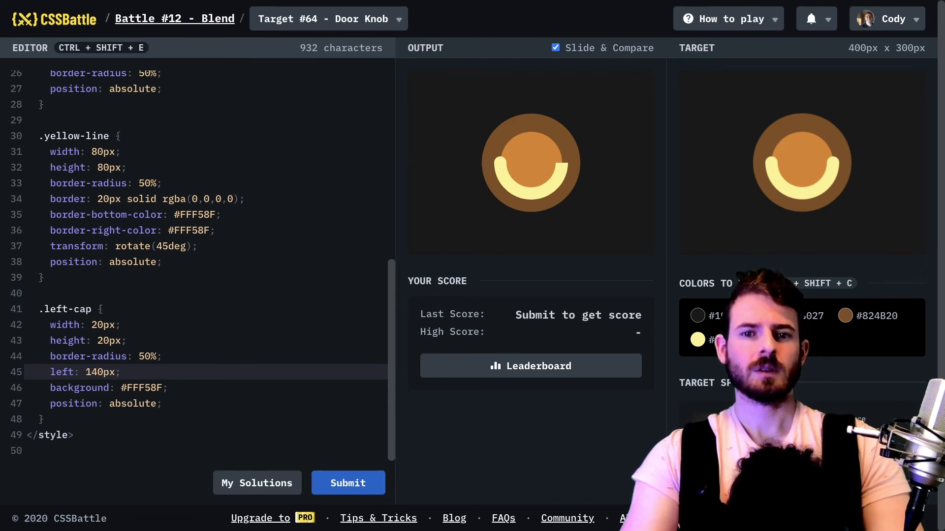
mouse_move(498, 183)
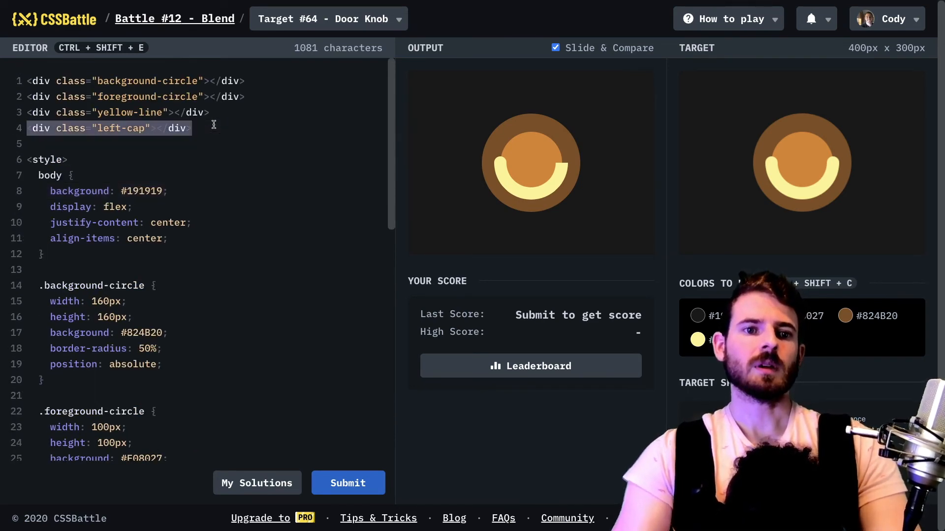
Step: Add a right-cap div at left 240px, compare with the target, and submit
type("<div class=\"right-cap\"></div>")
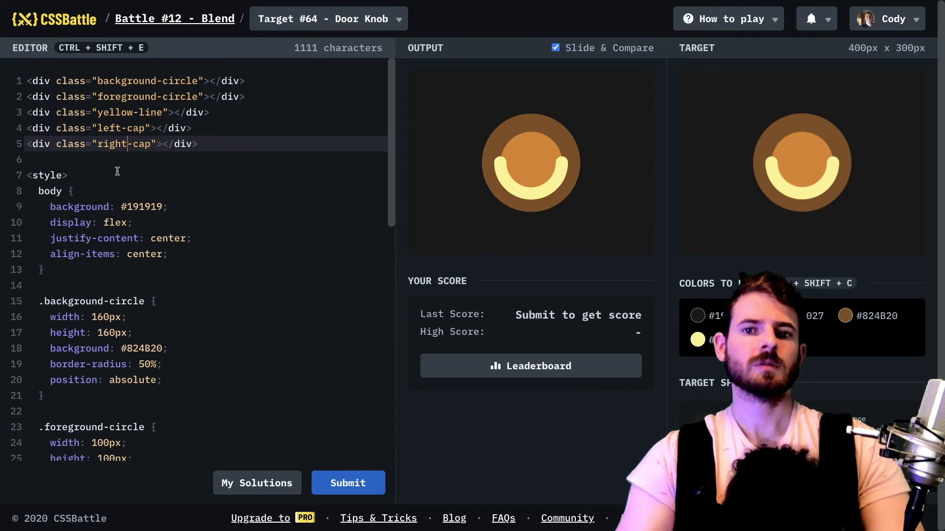
scroll("down", 3)
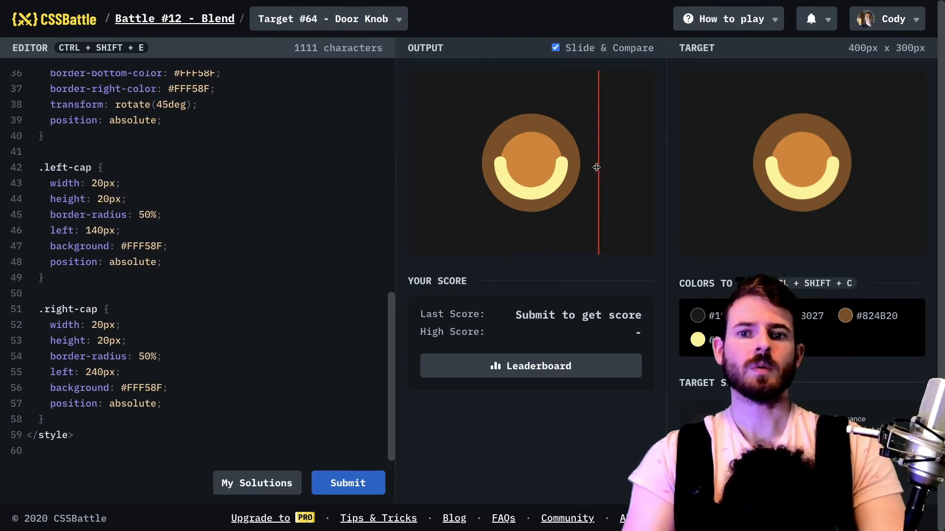
left_click_drag(596, 167, 508, 175)
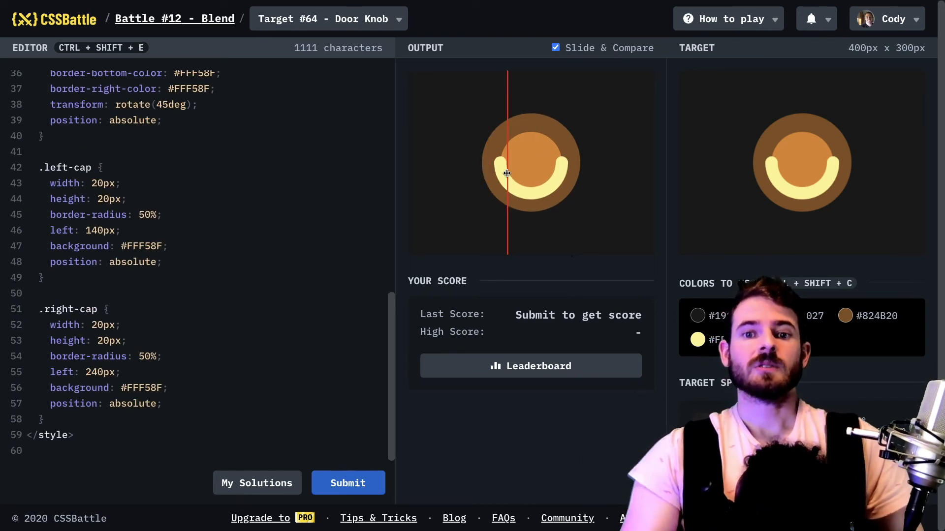
left_click_drag(508, 173, 582, 169)
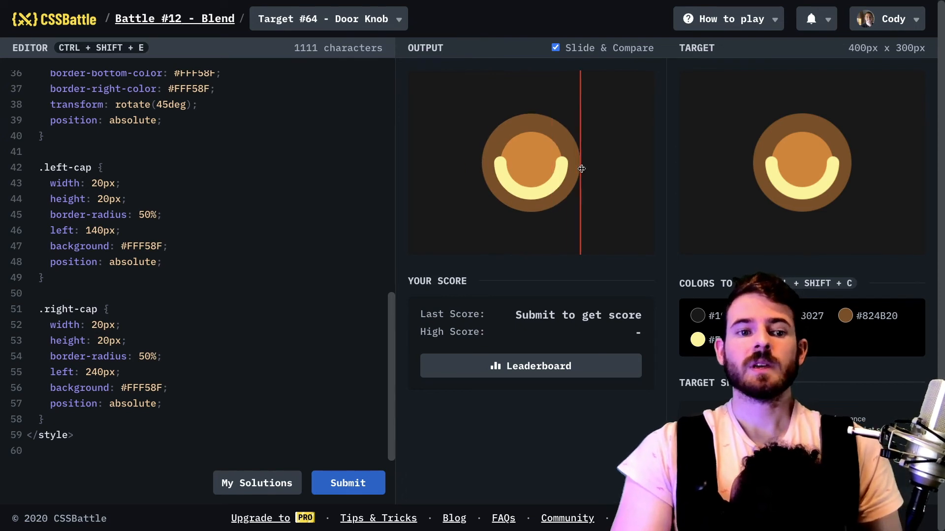
left_click_drag(580, 168, 482, 181)
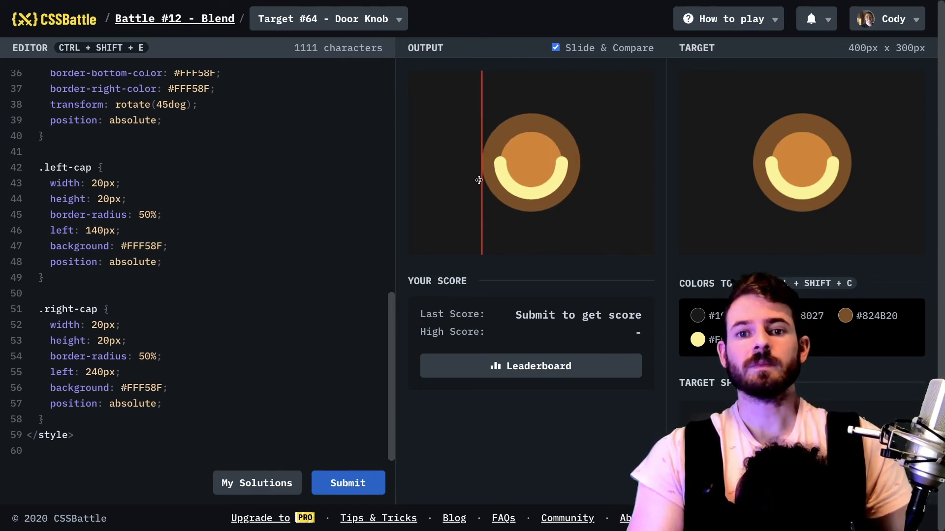
left_click(347, 482)
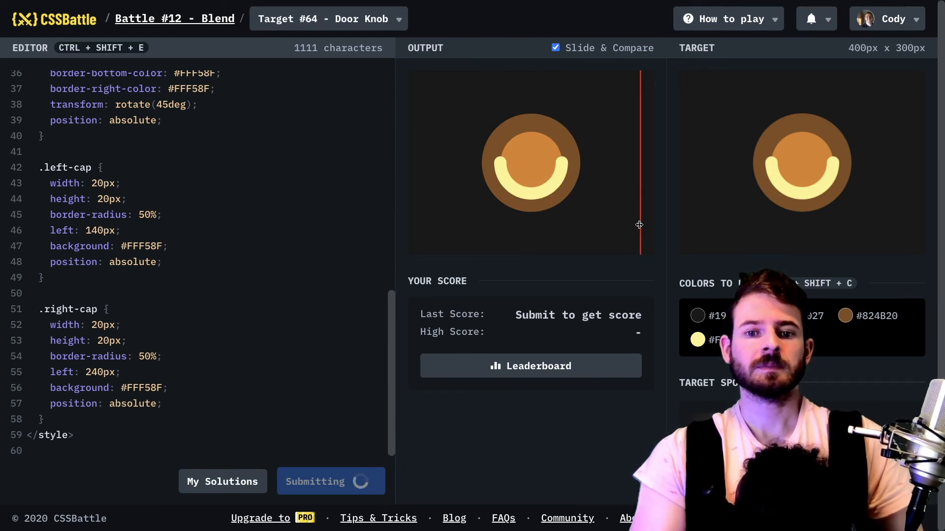
Step: See the 600.01 score with 100% match and view the target leaderboard
left_click(331, 481)
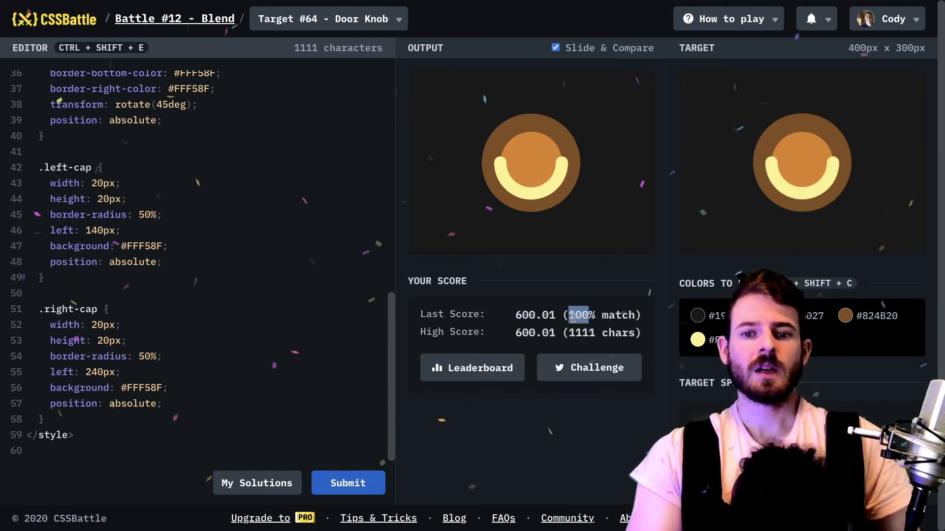
left_click(471, 367)
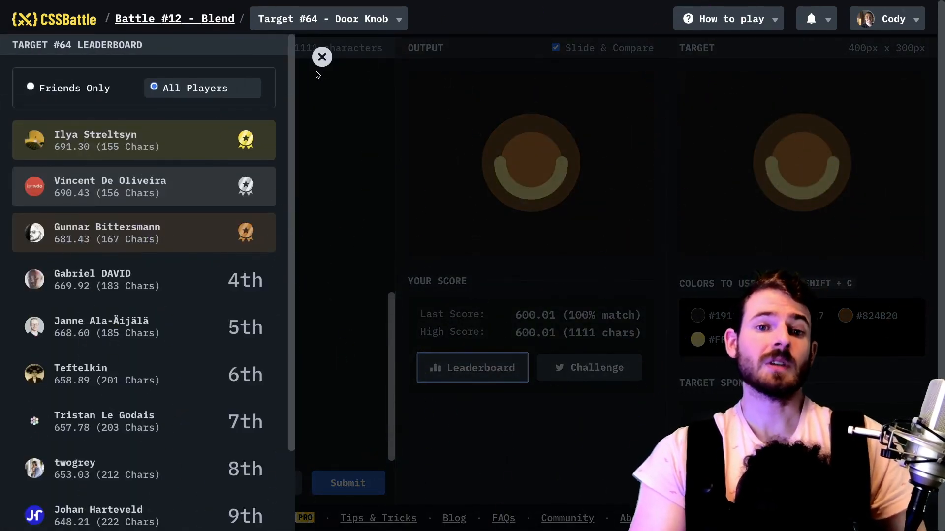
left_click(321, 58)
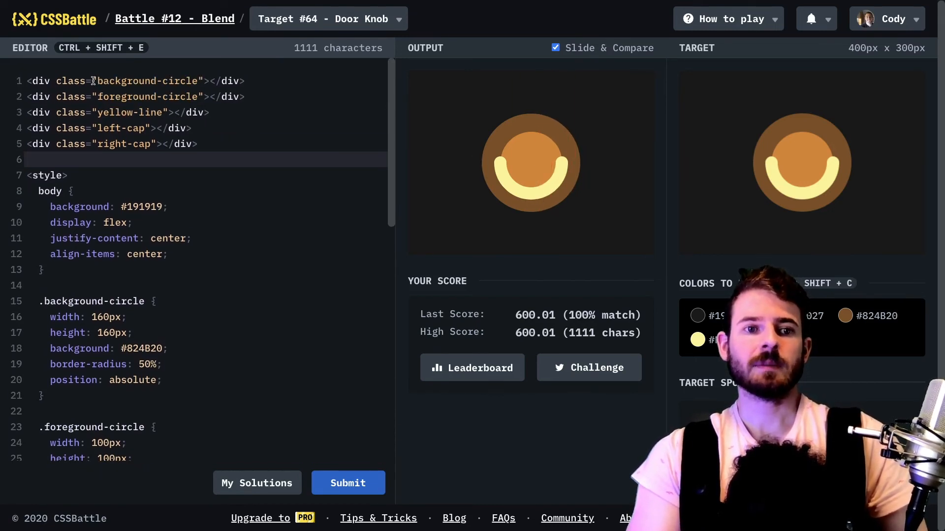
double_click(147, 80)
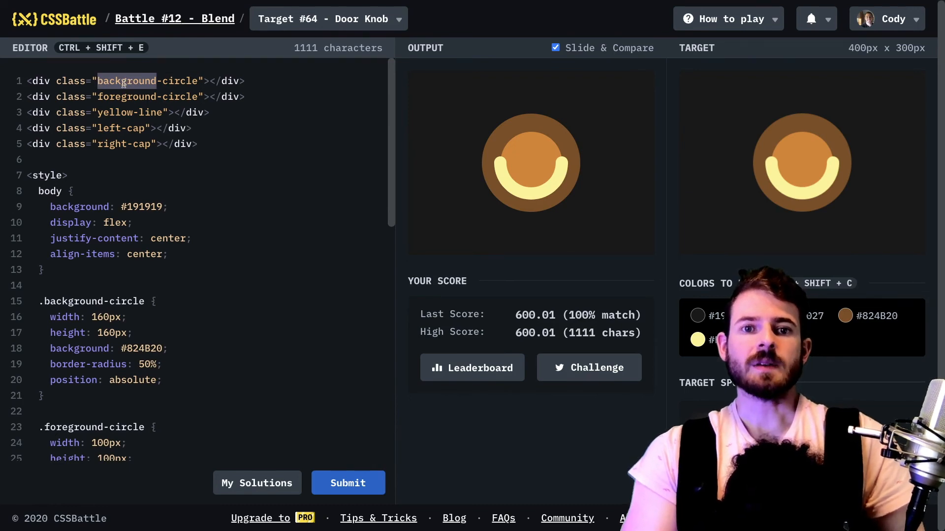
scroll("down", 3)
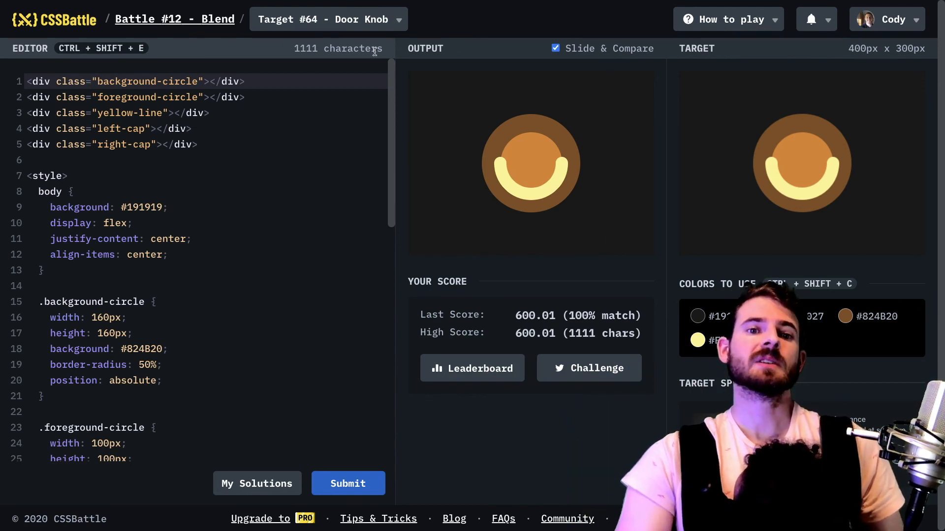
left_click(327, 19)
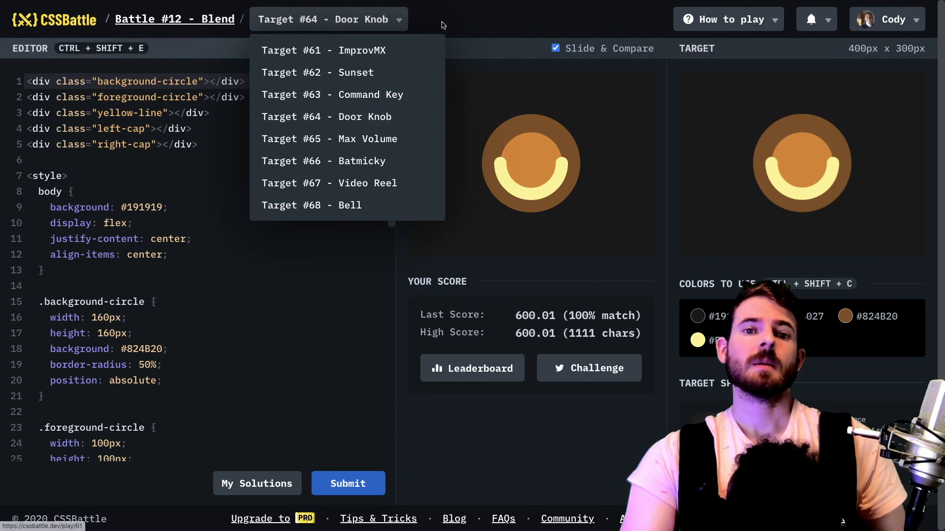
left_click(328, 19)
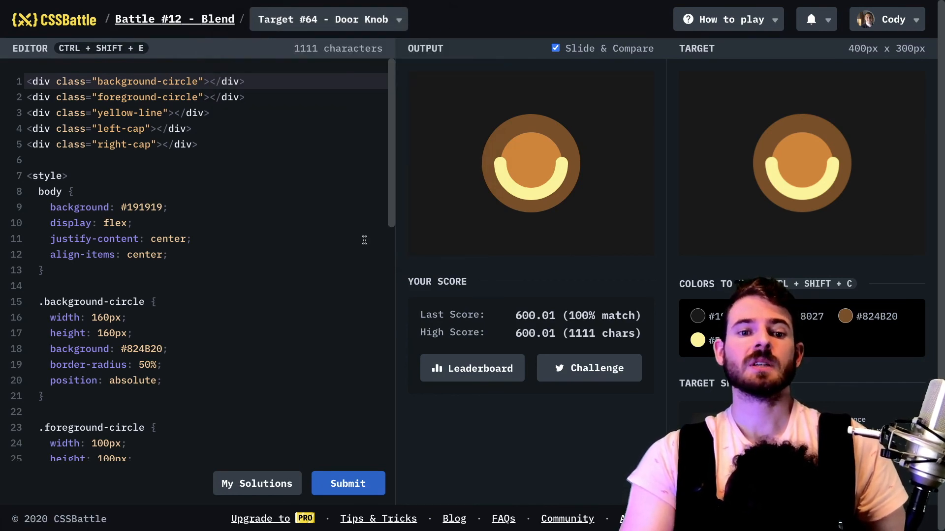